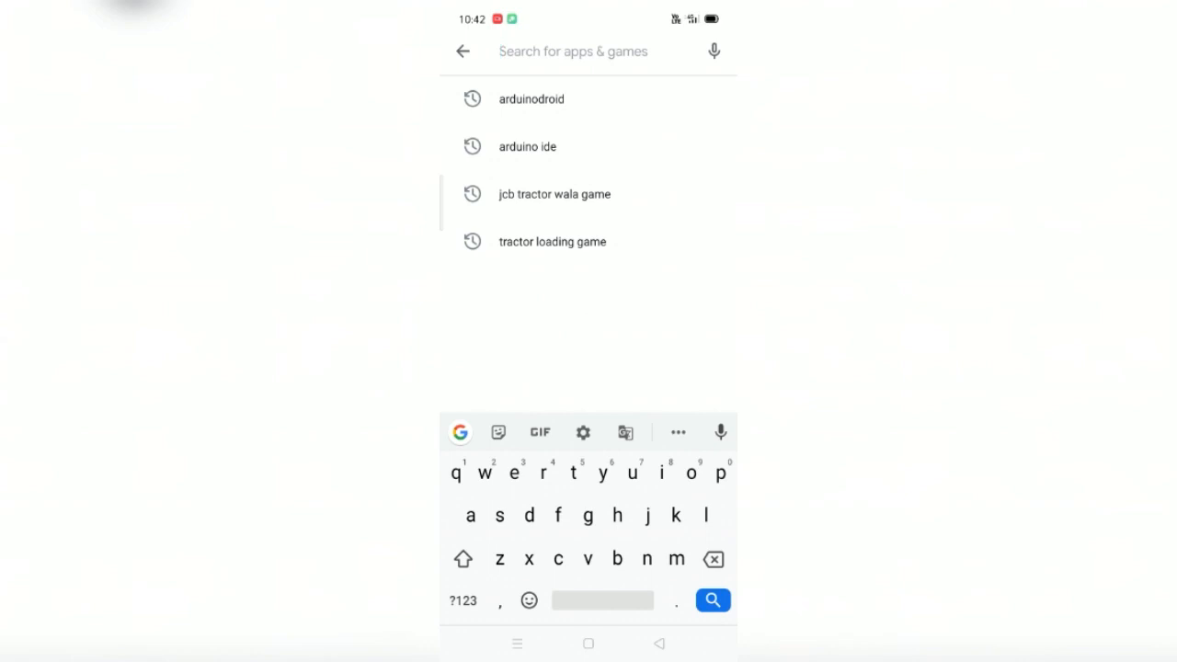
- Search the Play Store for 'ardu' and launch the installed ArduinoDroid - Arduino IDE
type("ardu")
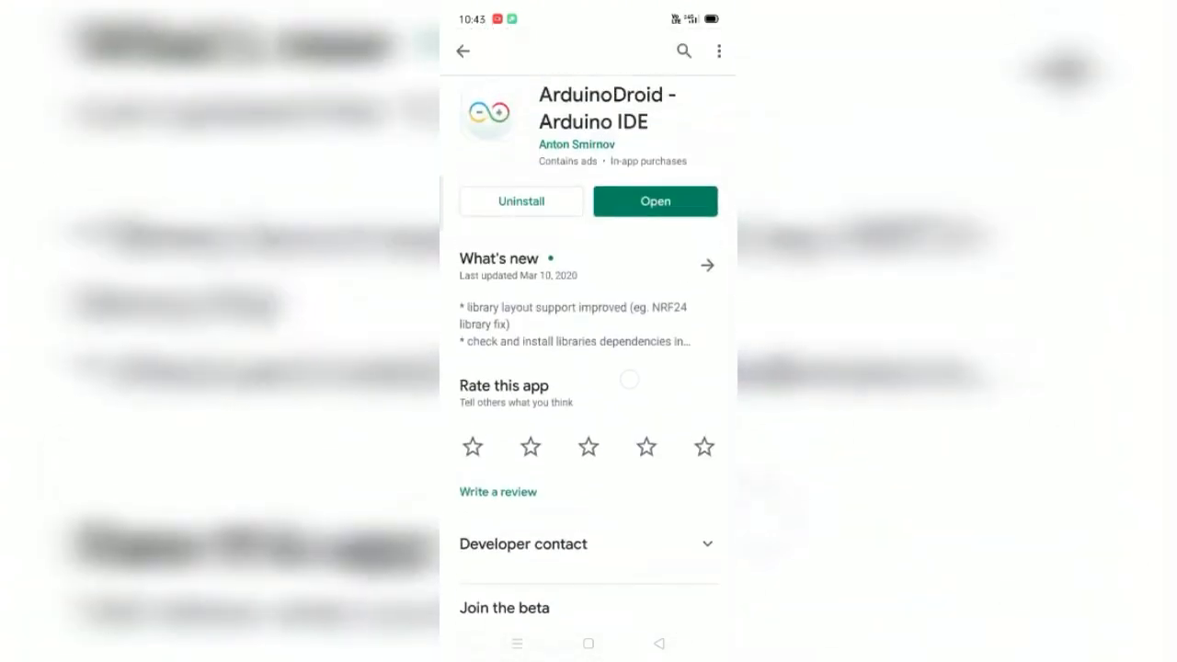
left_click(655, 202)
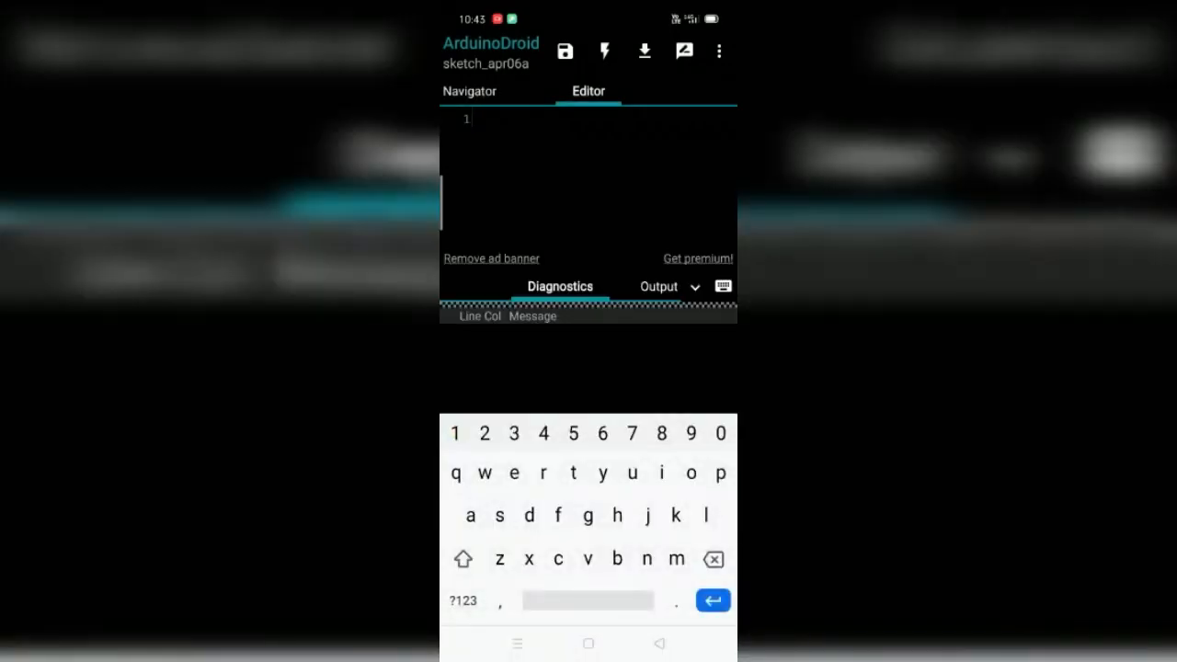